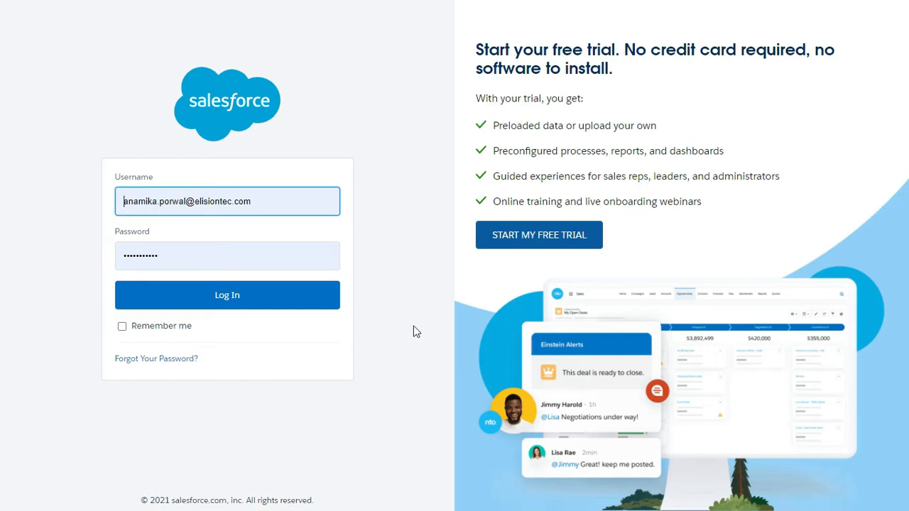
Sign in to Salesforce with the saved username and password.
{"action": "left_click", "coordinate": [227, 294]}
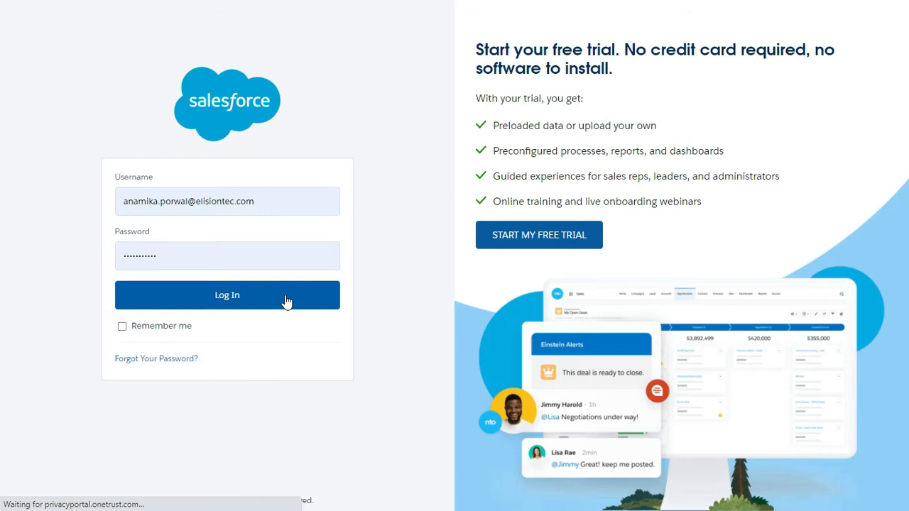
{"action": "left_click", "coordinate": [228, 294]}
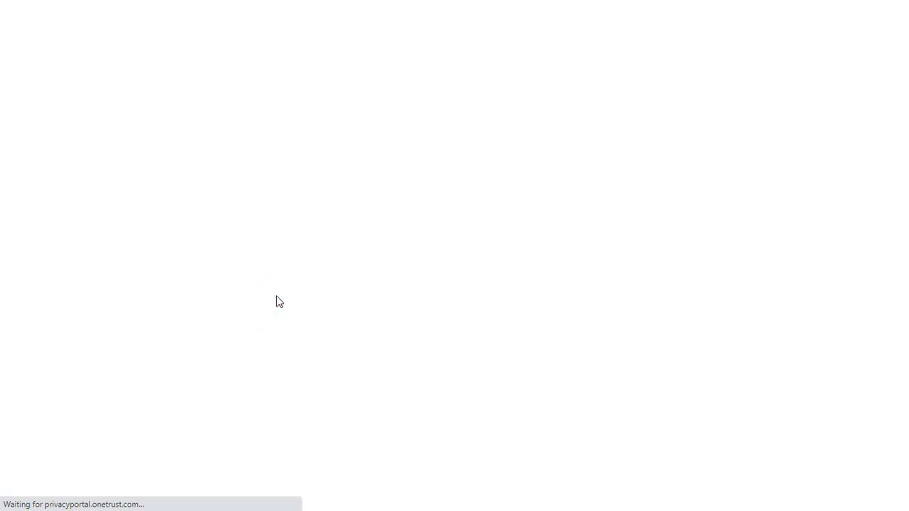
{"action": "mouse_move", "coordinate": [278, 307]}
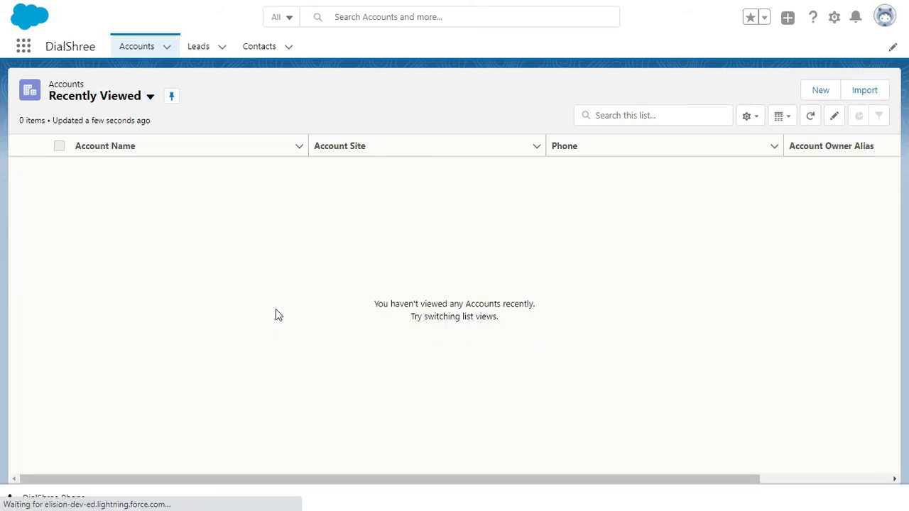
{"action": "mouse_move", "coordinate": [275, 319]}
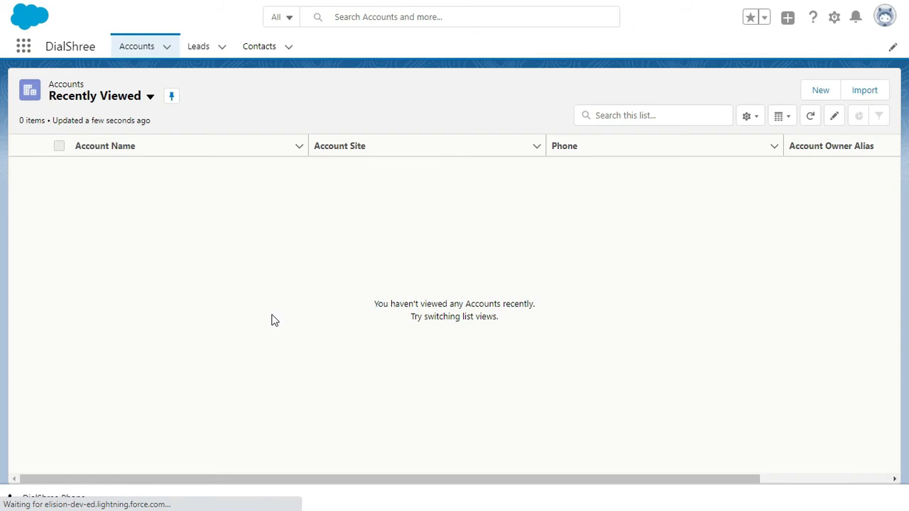
{"action": "mouse_move", "coordinate": [276, 325]}
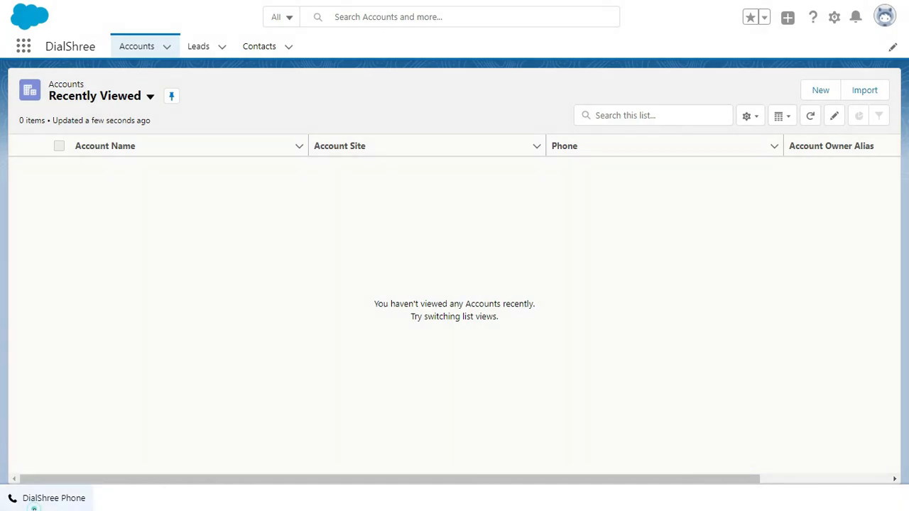
Log agent 1032 into the campaign from the DialShree Phone utility and submit the login.
{"action": "left_click", "coordinate": [52, 497]}
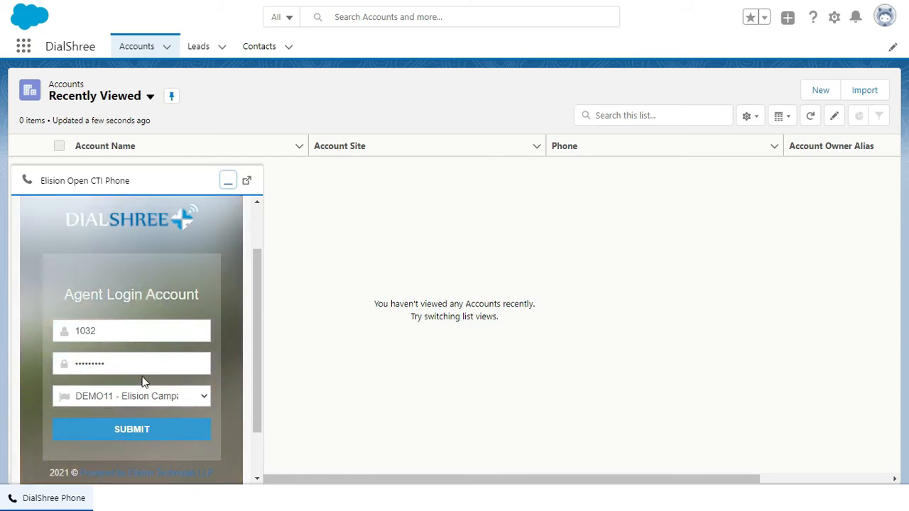
{"action": "mouse_move", "coordinate": [139, 389]}
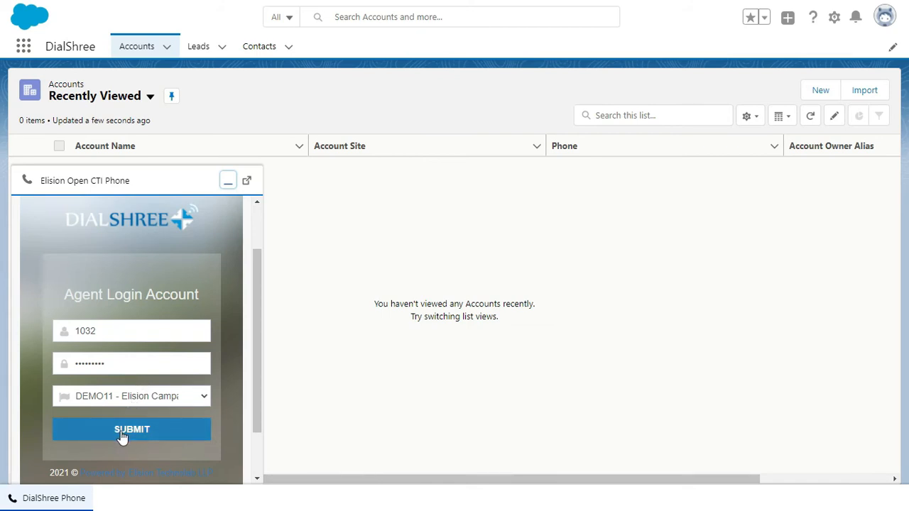
{"action": "left_click", "coordinate": [131, 429]}
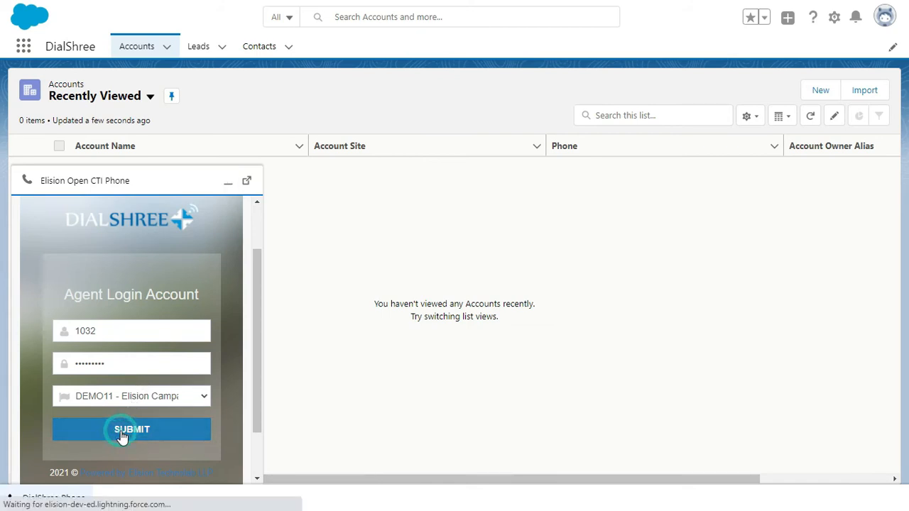
{"action": "left_click", "coordinate": [130, 429]}
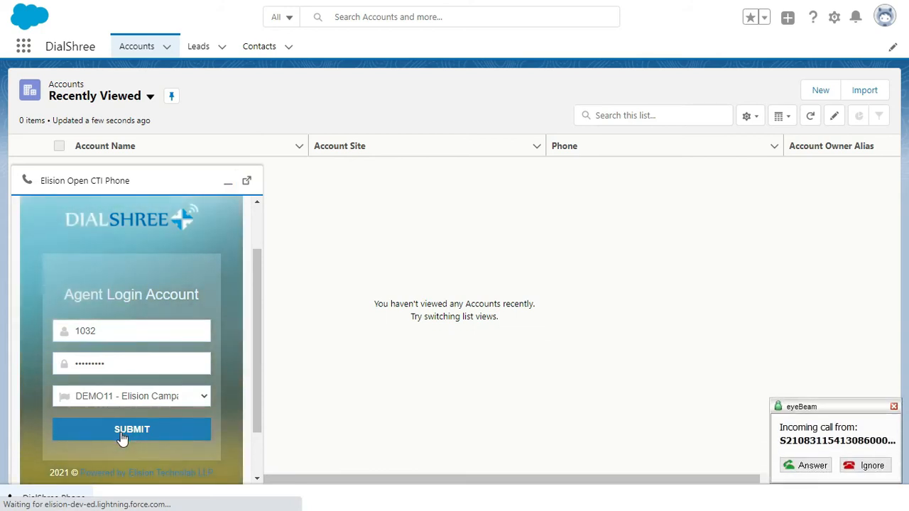
{"action": "left_click", "coordinate": [131, 429]}
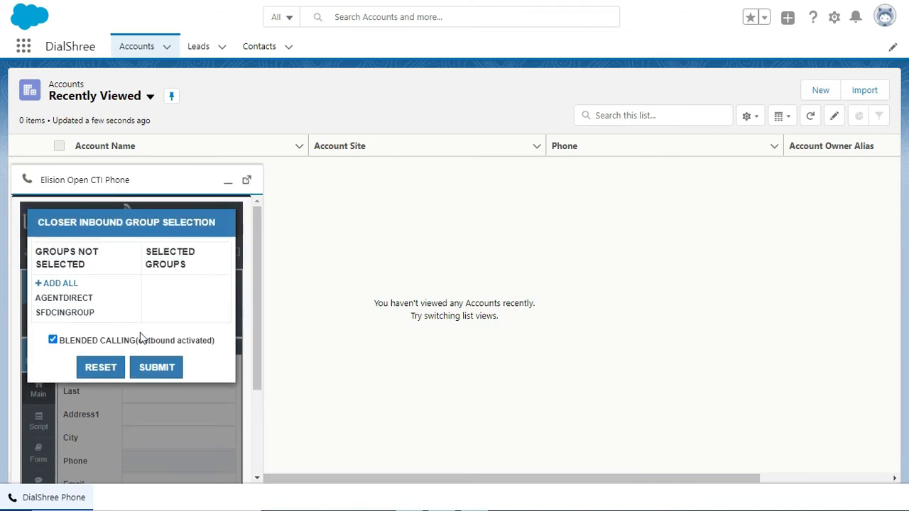
Add all inbound groups (AGENTDIRECT, SFDCINGROUP) to the selected groups and submit.
{"action": "left_click", "coordinate": [57, 285]}
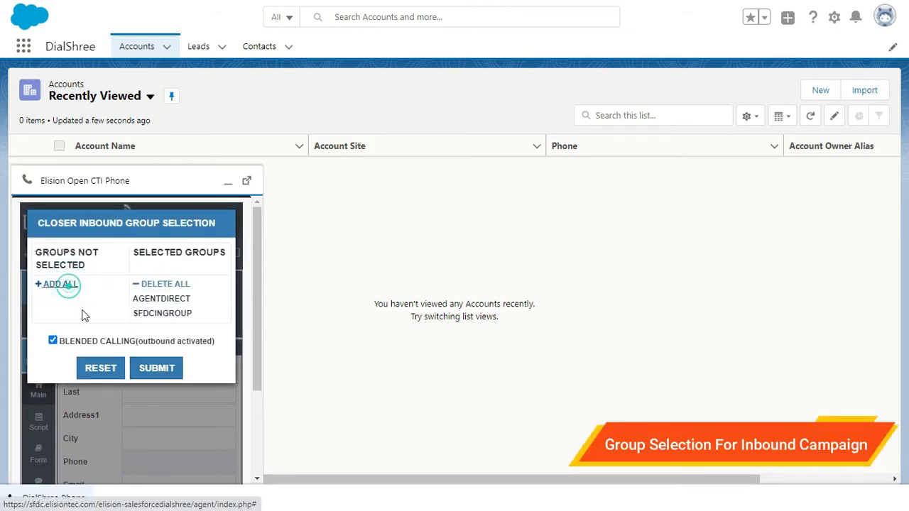
{"action": "left_click", "coordinate": [156, 368]}
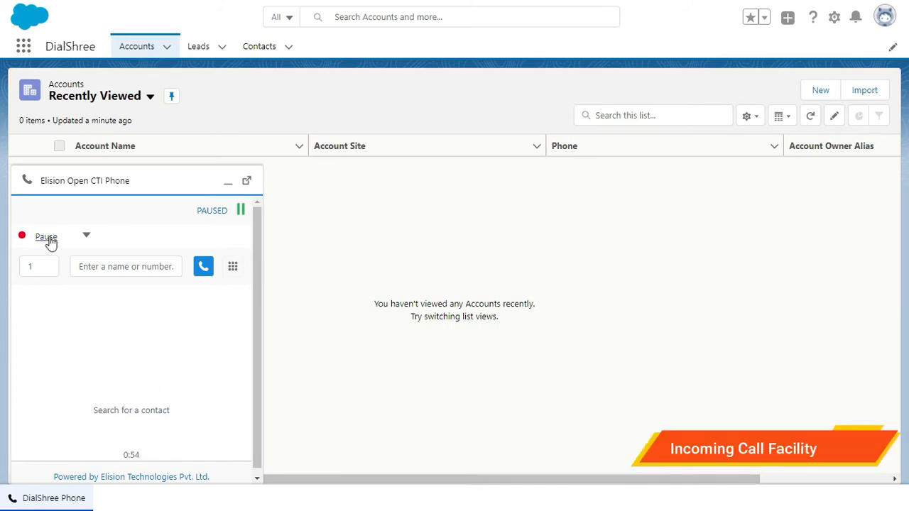
{"action": "left_click", "coordinate": [85, 236]}
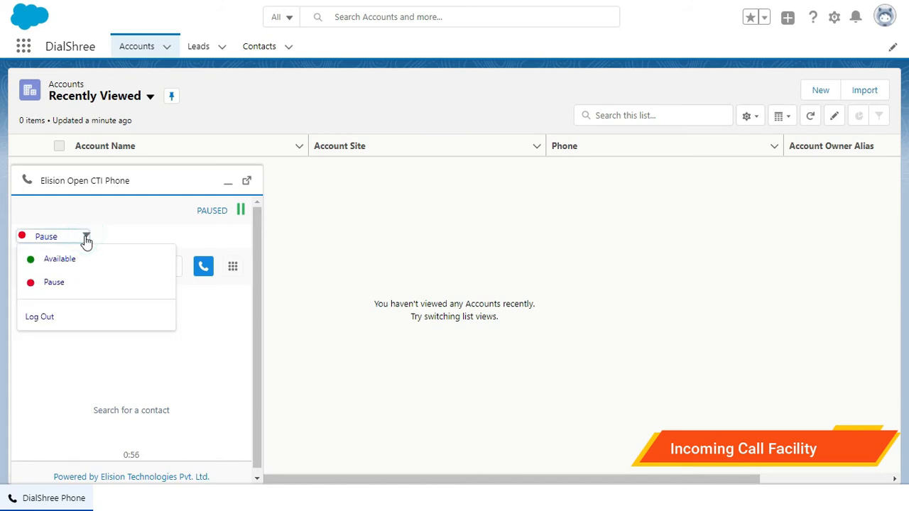
{"action": "mouse_move", "coordinate": [85, 265]}
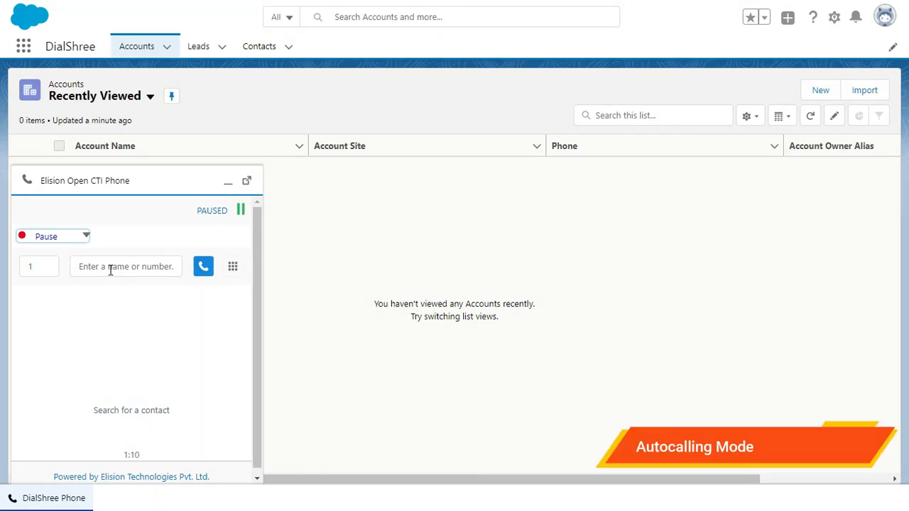
{"action": "mouse_move", "coordinate": [84, 240]}
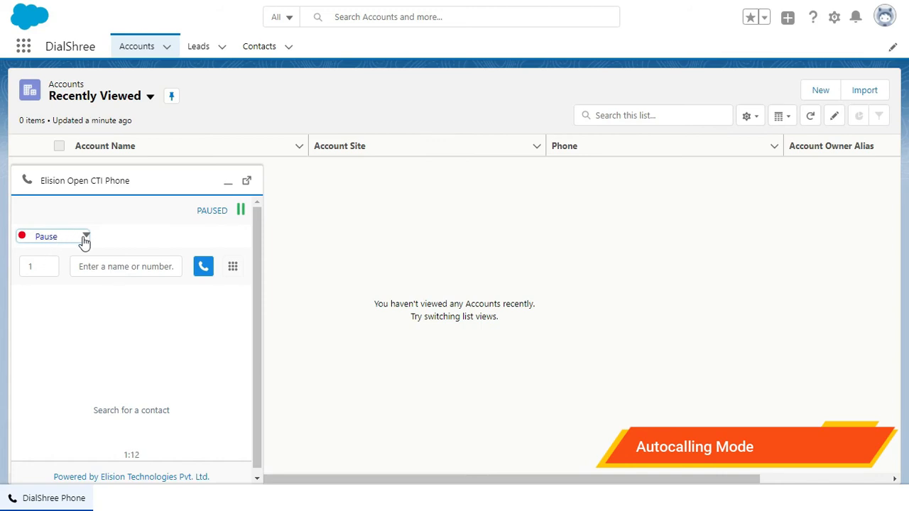
{"action": "left_click", "coordinate": [84, 236]}
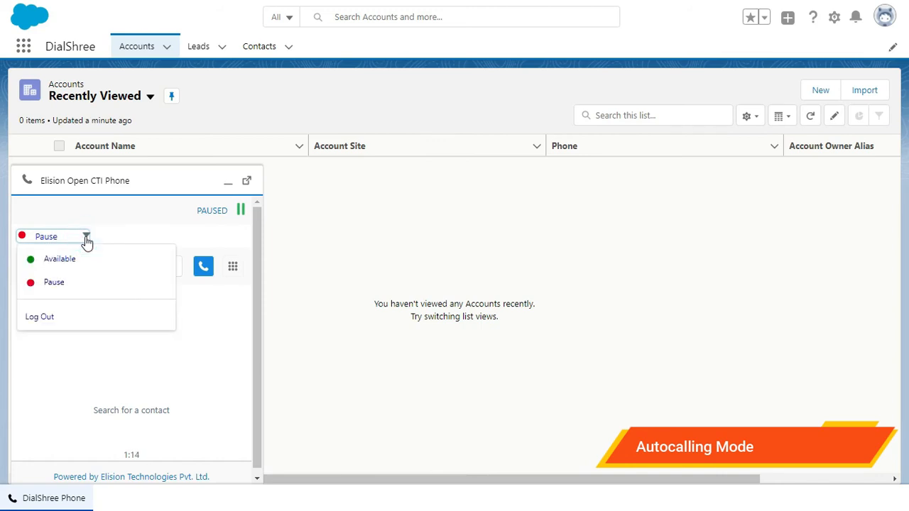
{"action": "left_click", "coordinate": [86, 235]}
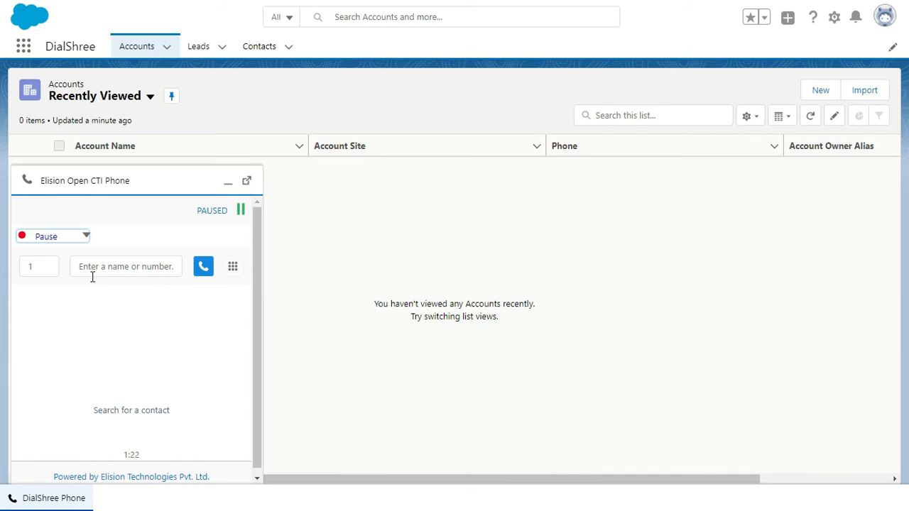
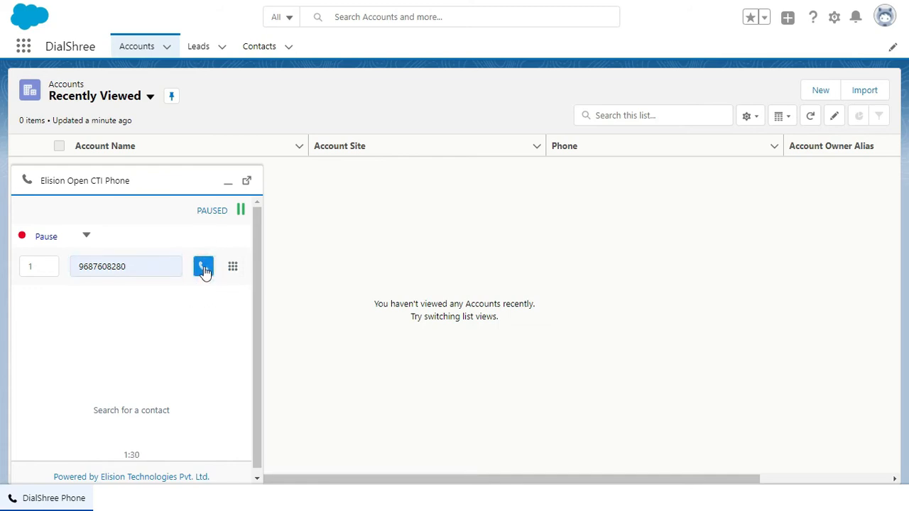
{"action": "left_click", "coordinate": [205, 267]}
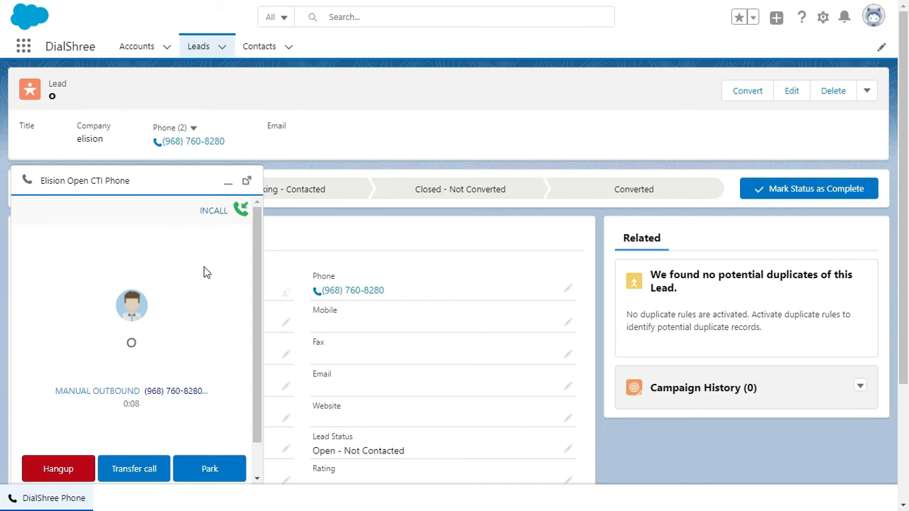
{"action": "left_click", "coordinate": [228, 189]}
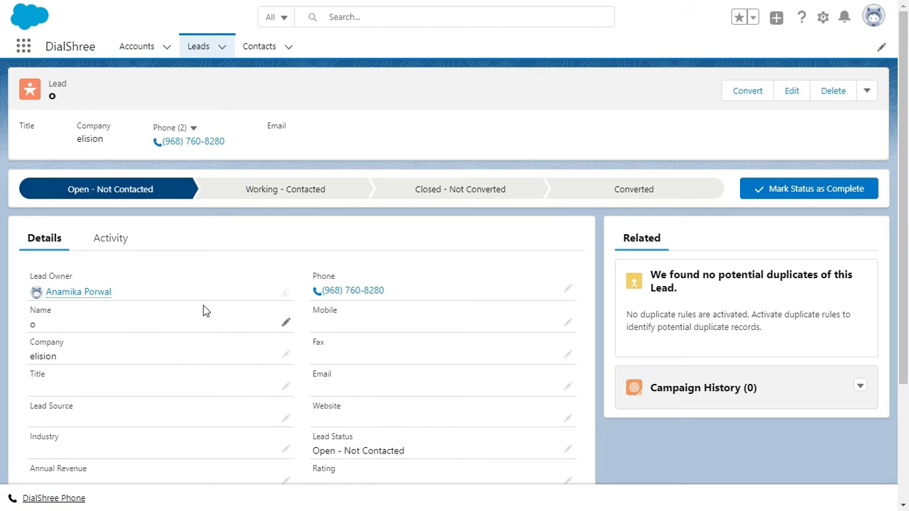
{"action": "left_click", "coordinate": [78, 292]}
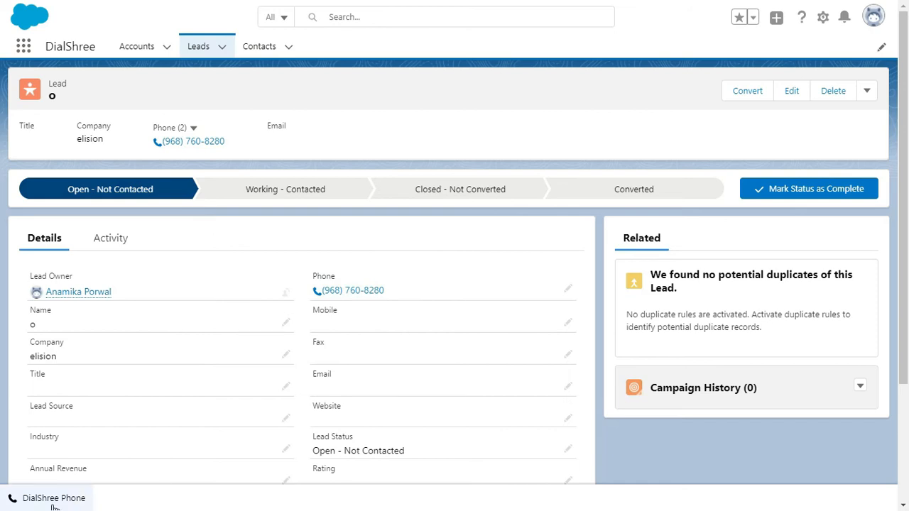
{"action": "left_click", "coordinate": [53, 497]}
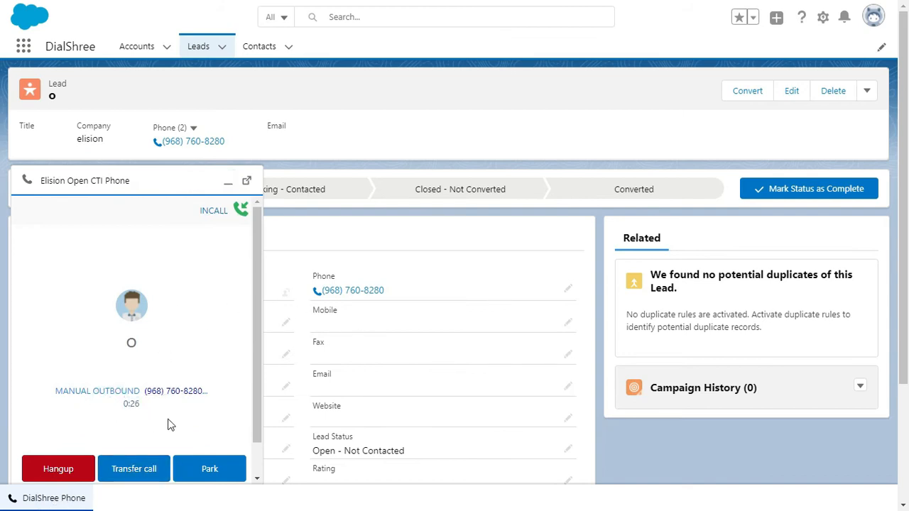
{"action": "mouse_move", "coordinate": [113, 444]}
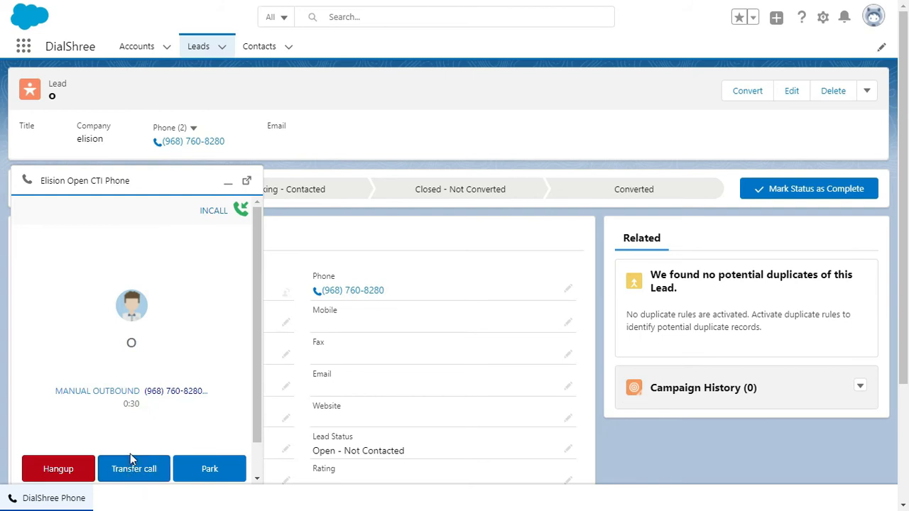
Review the Blind Transfer, Leave 3 way call and Hangup Xfer line options for the active call.
{"action": "left_click", "coordinate": [133, 469]}
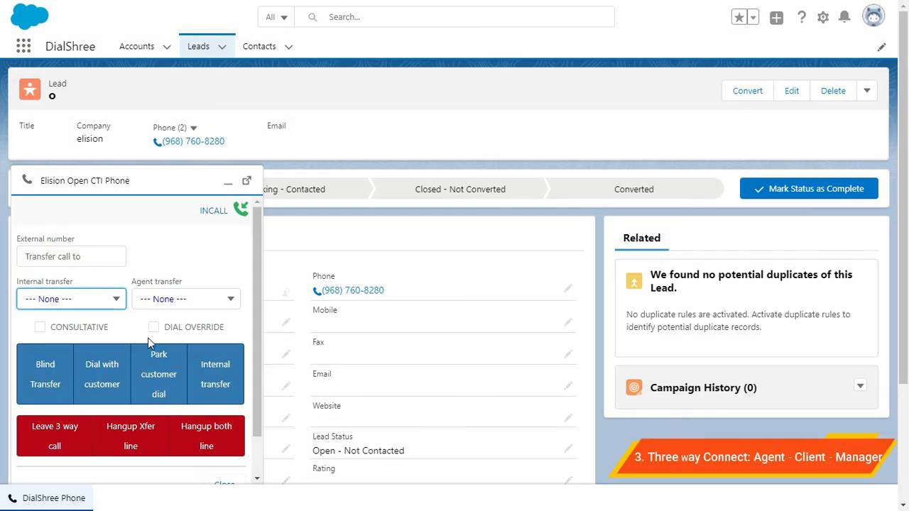
{"action": "scroll", "scroll_direction": "down", "scroll_amount": 3}
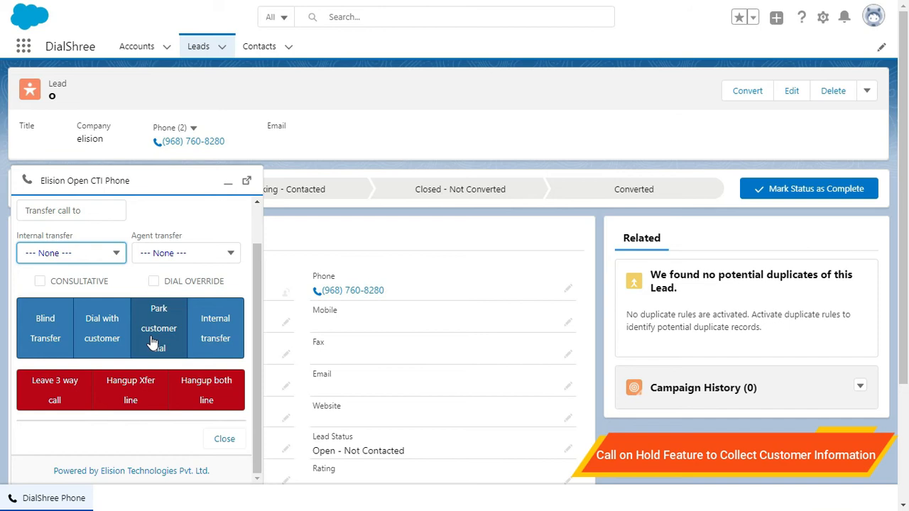
{"action": "mouse_move", "coordinate": [164, 355]}
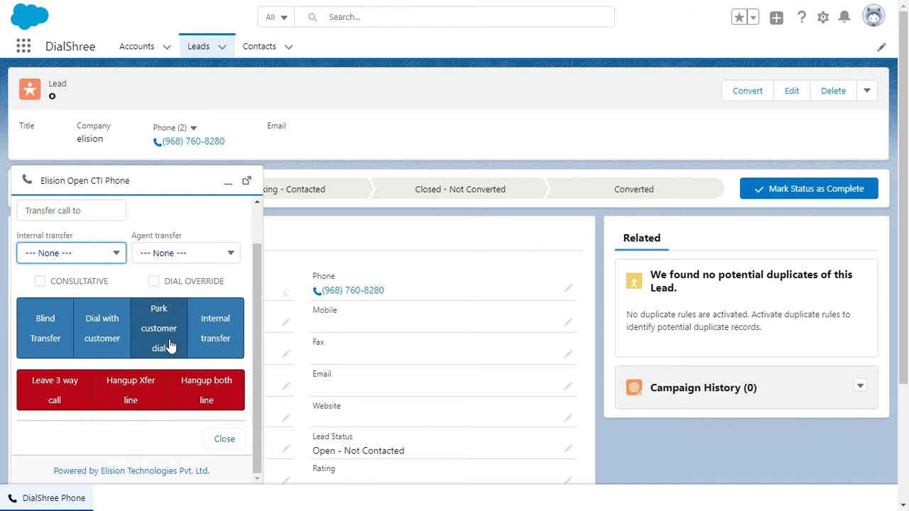
{"action": "mouse_move", "coordinate": [164, 346]}
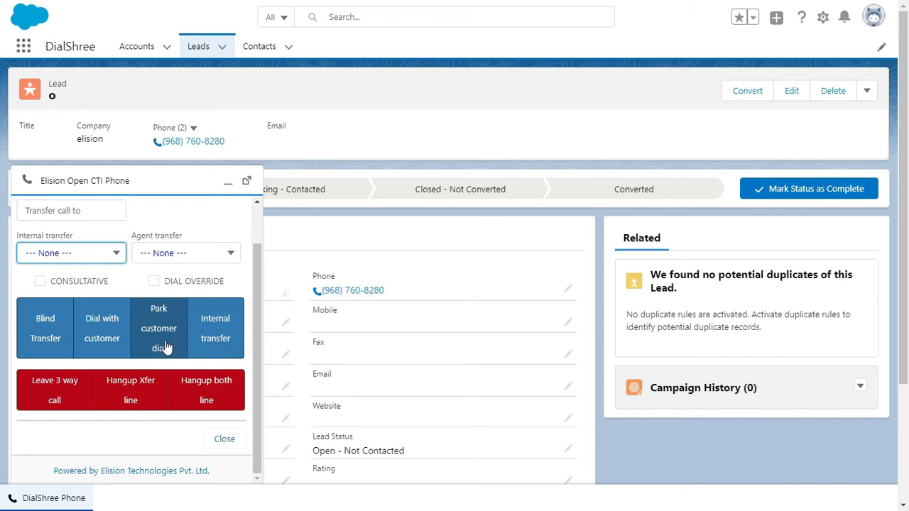
{"action": "mouse_move", "coordinate": [170, 411]}
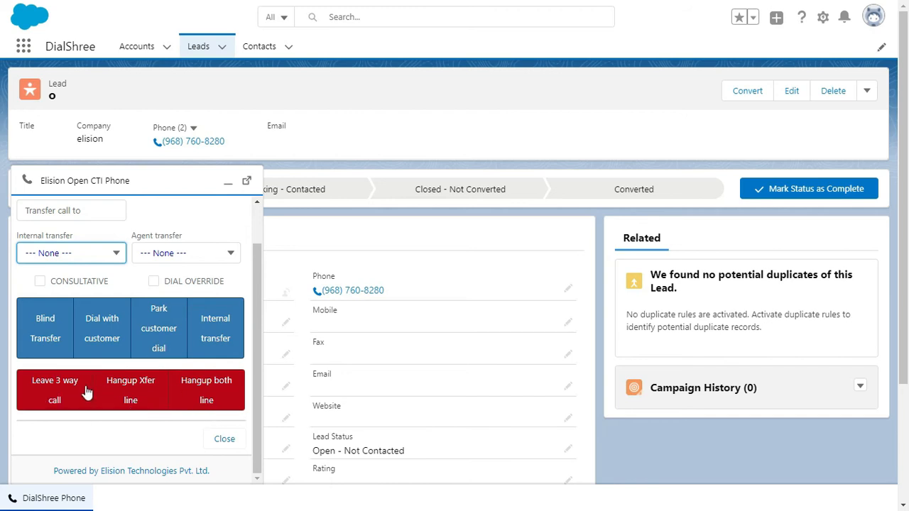
{"action": "mouse_move", "coordinate": [88, 395]}
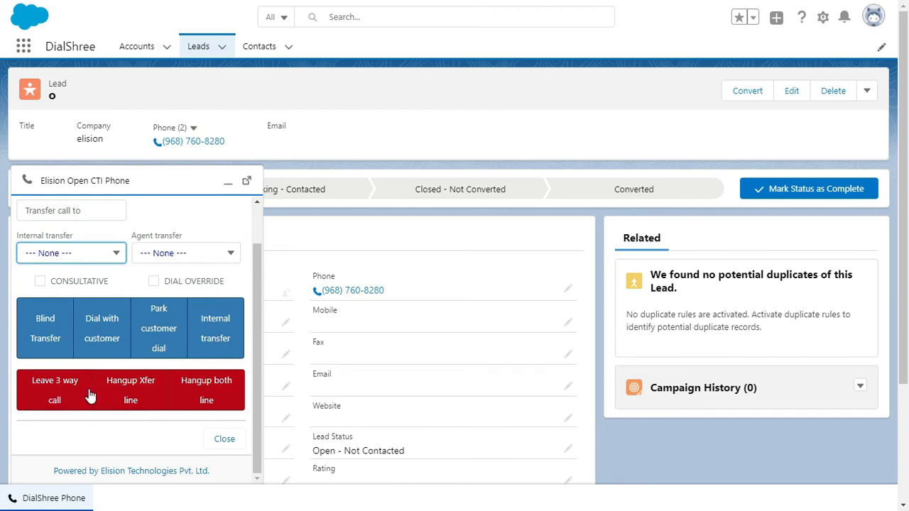
{"action": "mouse_move", "coordinate": [59, 390]}
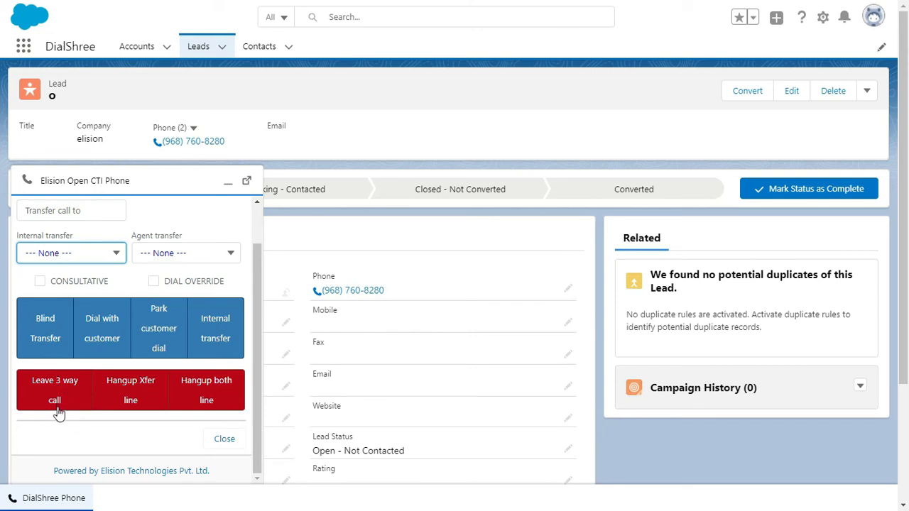
{"action": "mouse_move", "coordinate": [53, 400]}
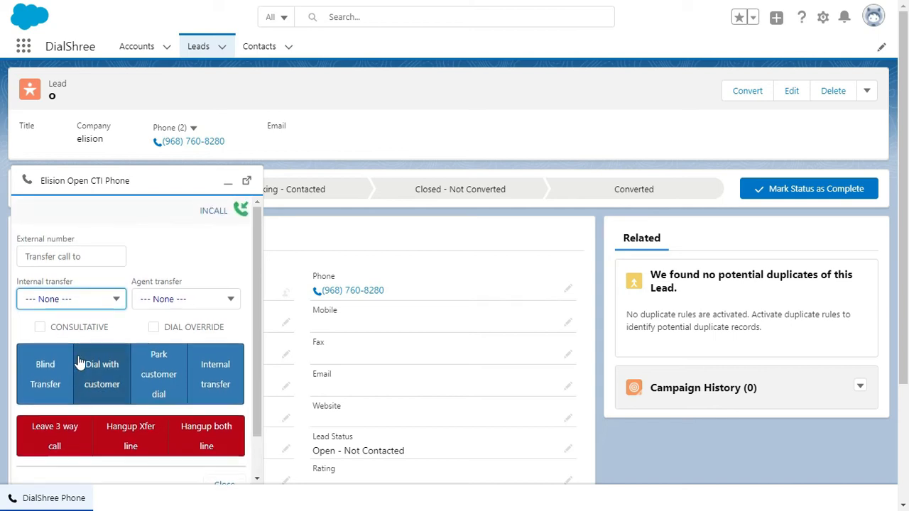
{"action": "scroll", "scroll_direction": "down", "scroll_amount": 3}
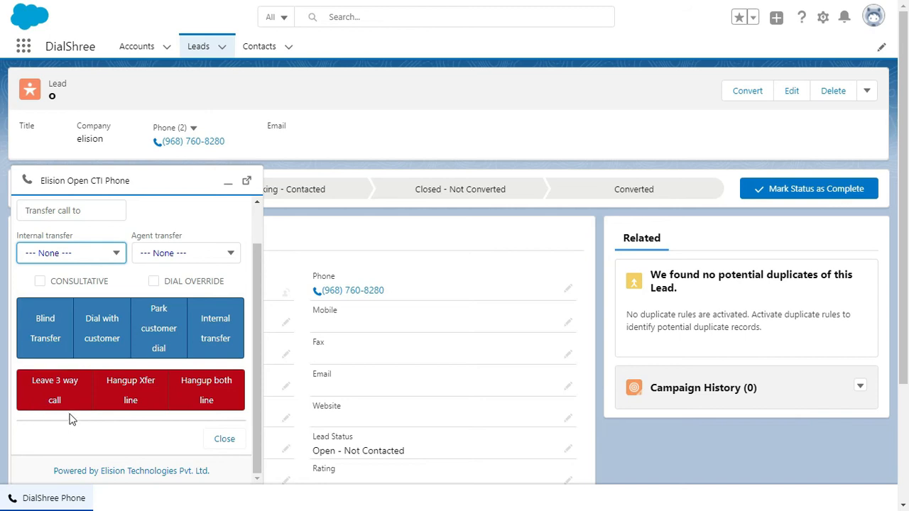
{"action": "mouse_move", "coordinate": [63, 399]}
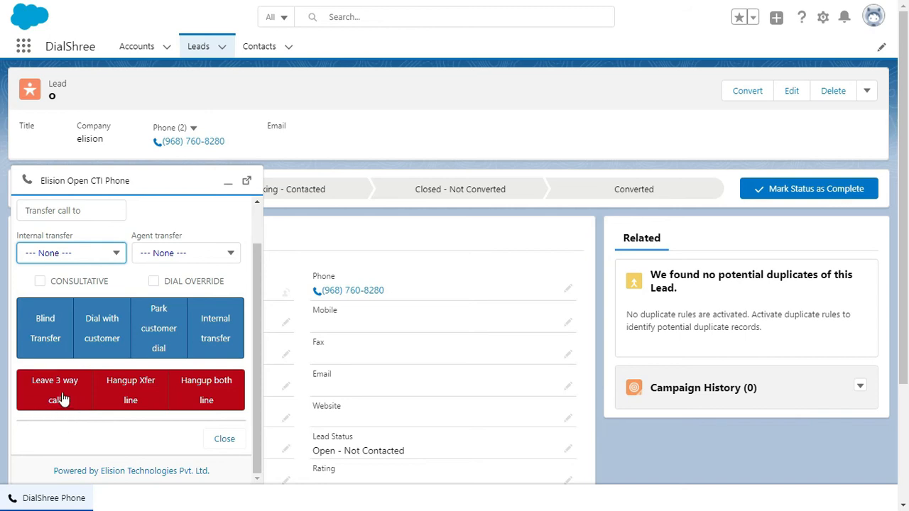
{"action": "mouse_move", "coordinate": [153, 432]}
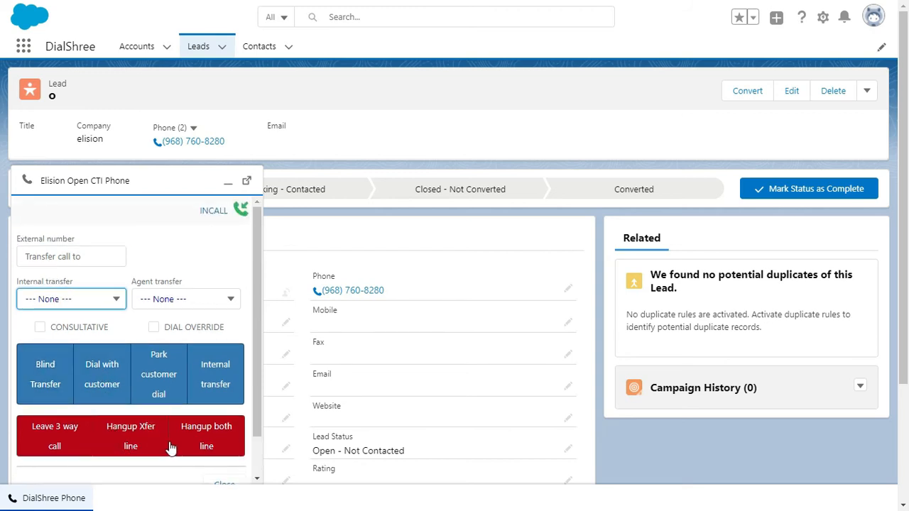
{"action": "mouse_move", "coordinate": [177, 457]}
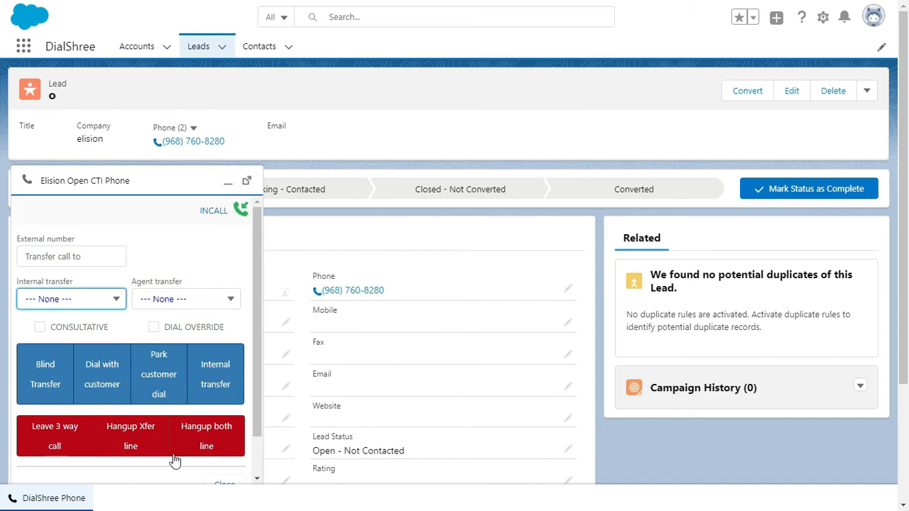
{"action": "mouse_move", "coordinate": [226, 453]}
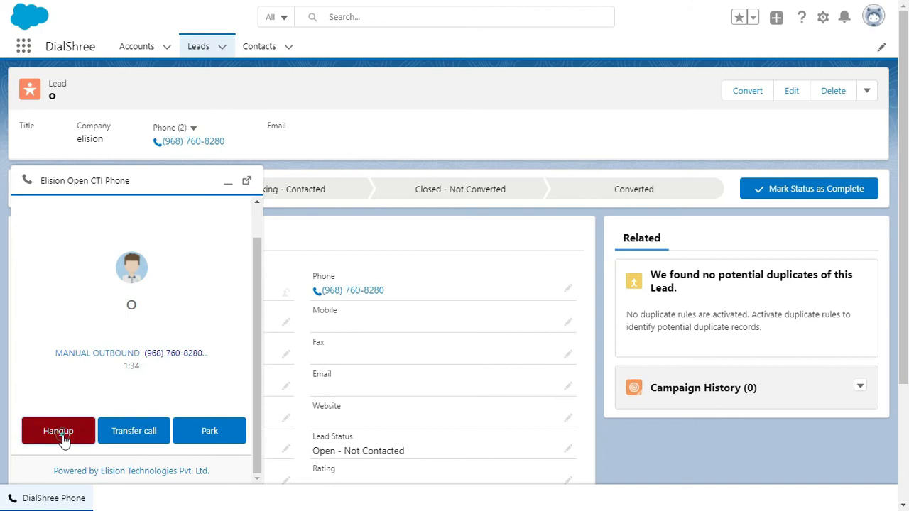
End the call and record its disposition as Hang UP.
{"action": "left_click", "coordinate": [57, 430]}
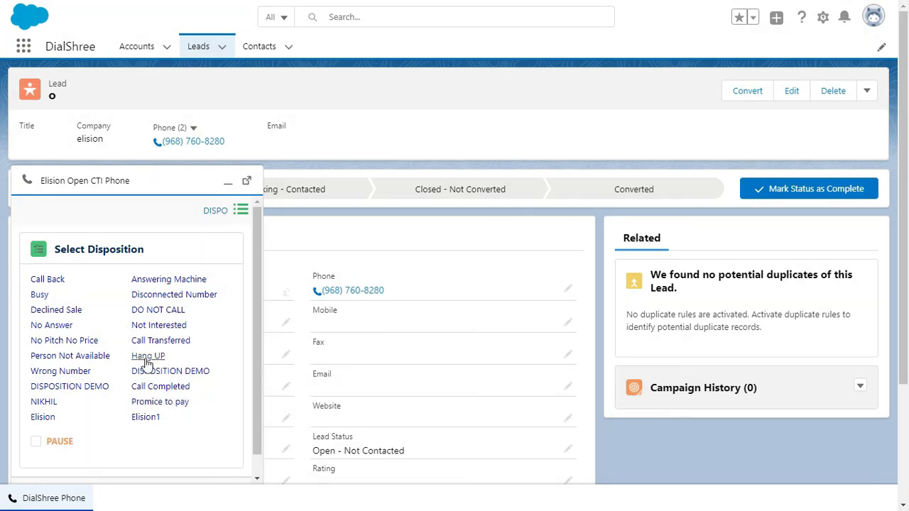
{"action": "left_click", "coordinate": [148, 355]}
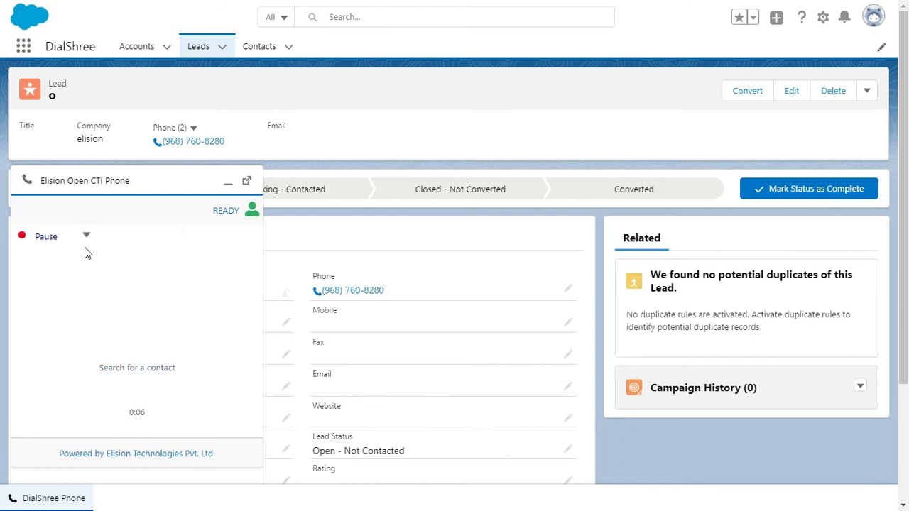
Pause the agent with the Manual Dial pause code.
{"action": "left_click", "coordinate": [46, 236]}
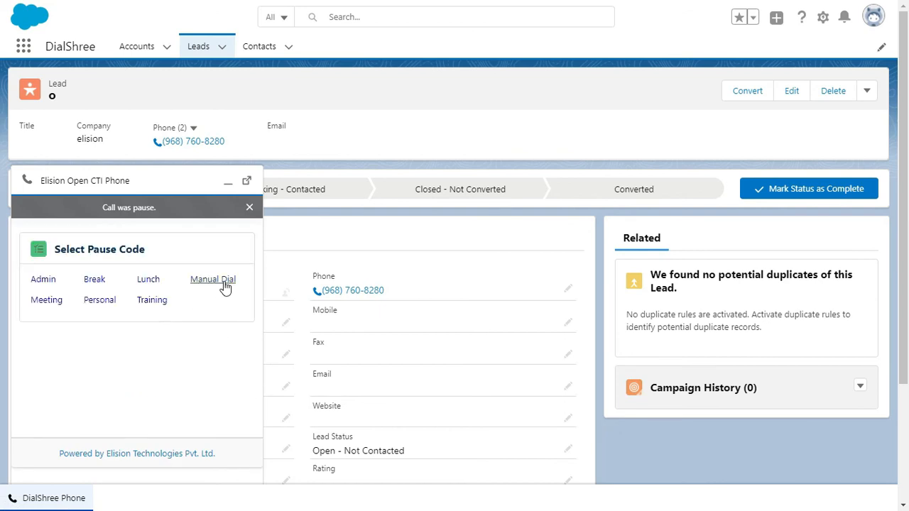
{"action": "left_click", "coordinate": [213, 278]}
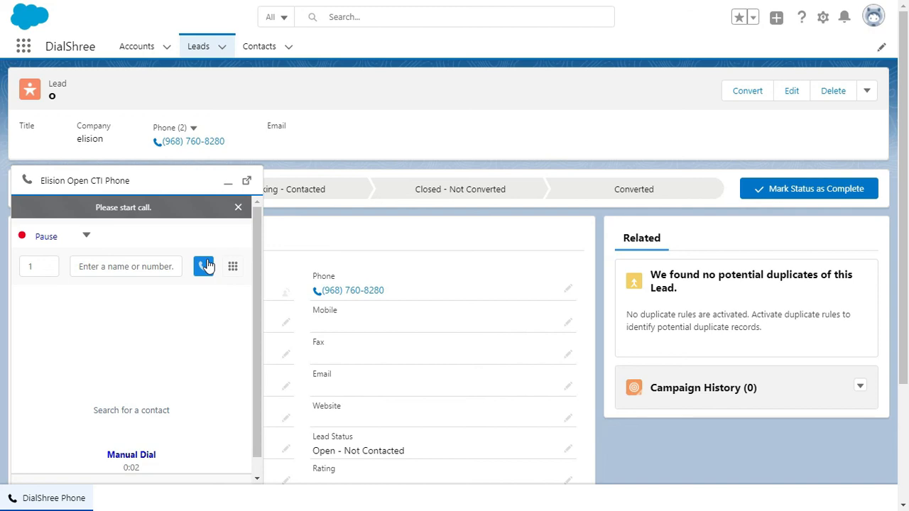
{"action": "left_click", "coordinate": [205, 267]}
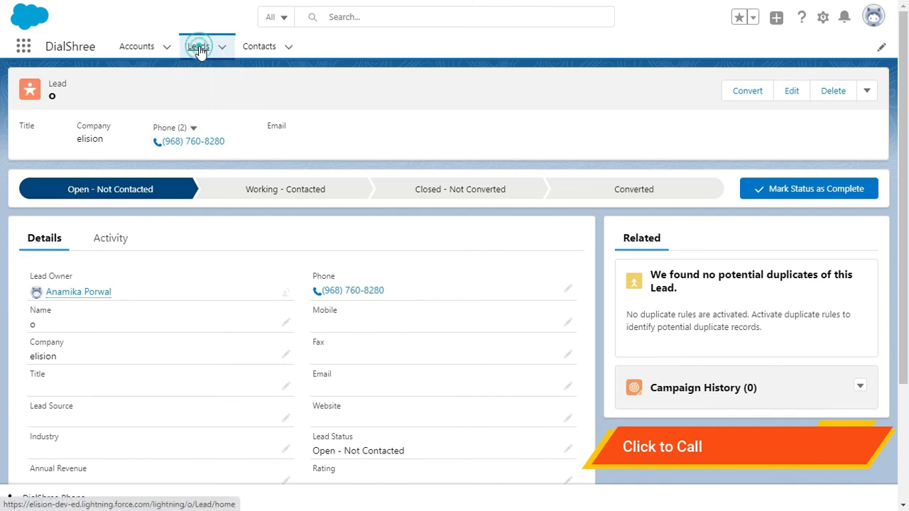
{"action": "left_click", "coordinate": [199, 46]}
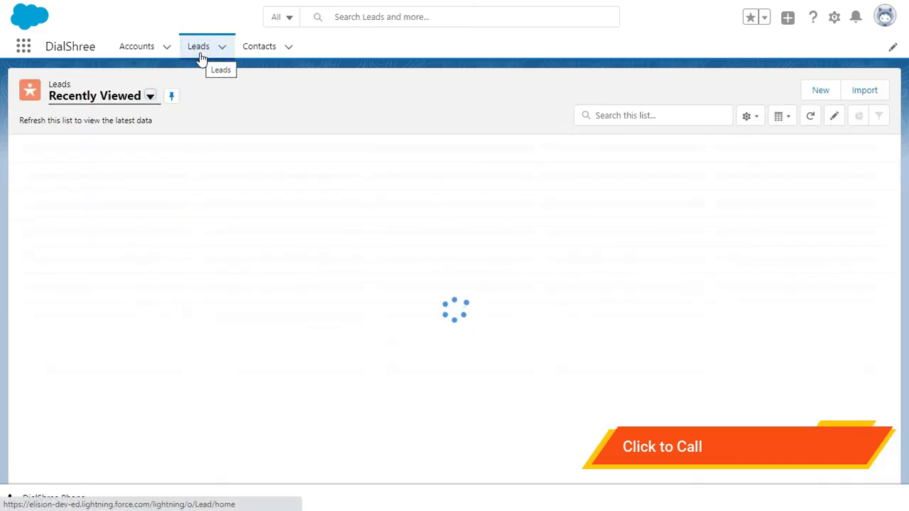
{"action": "left_click", "coordinate": [199, 46]}
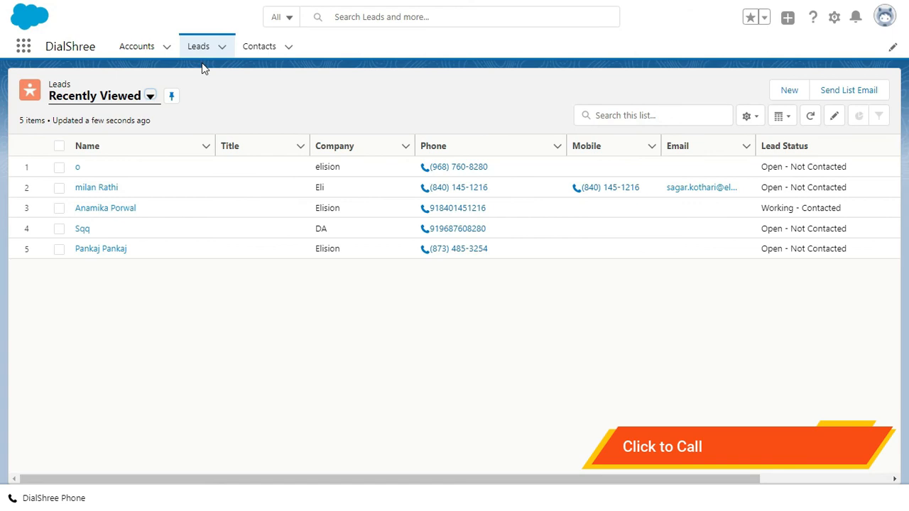
{"action": "mouse_move", "coordinate": [418, 186]}
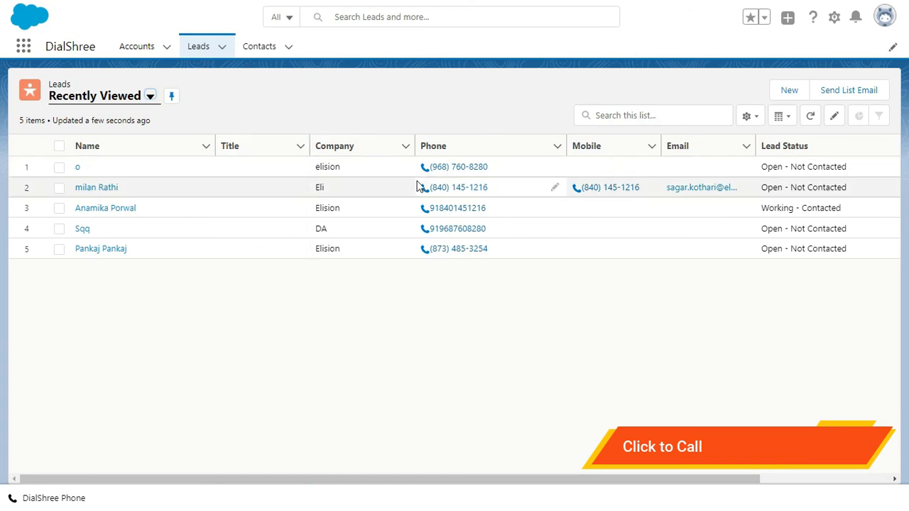
{"action": "mouse_move", "coordinate": [423, 168]}
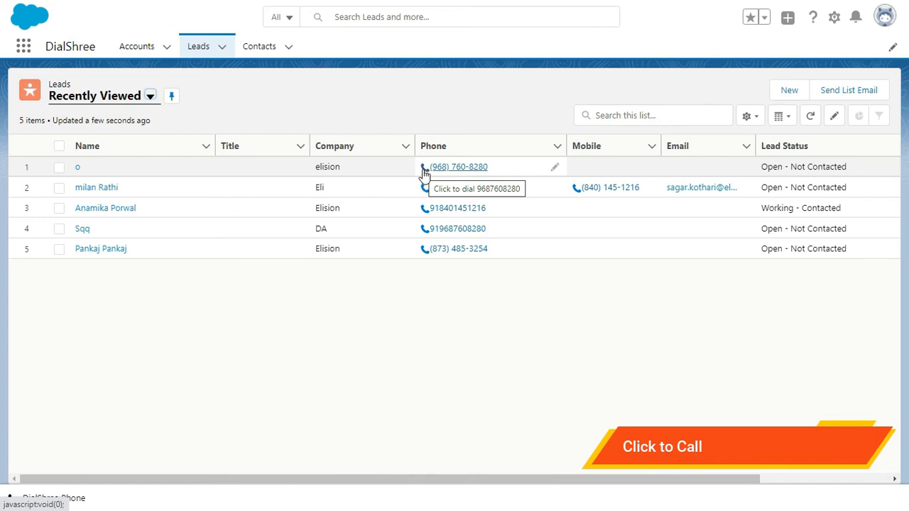
{"action": "left_click", "coordinate": [454, 167]}
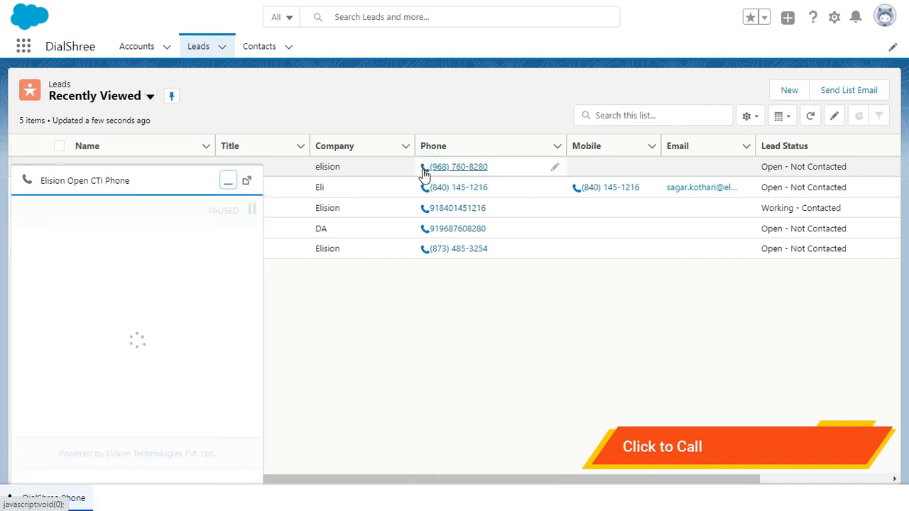
{"action": "left_click", "coordinate": [456, 166]}
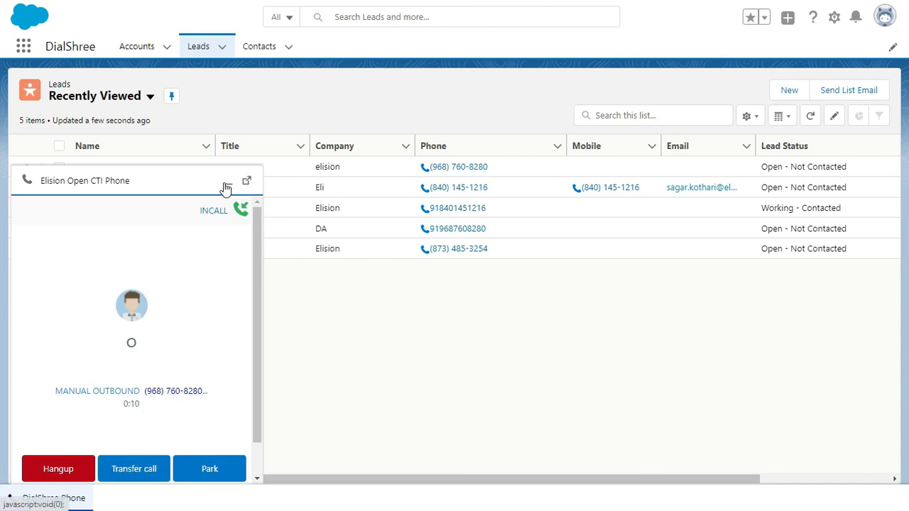
{"action": "left_click", "coordinate": [59, 469]}
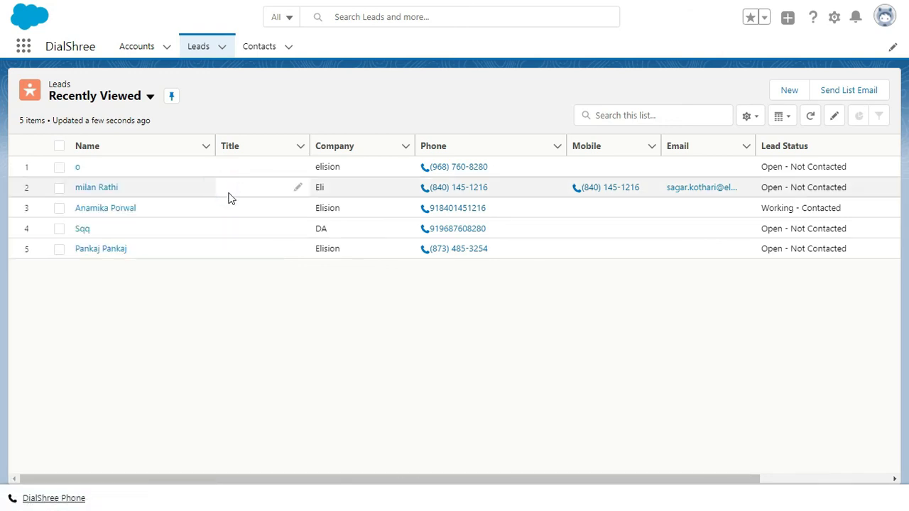
{"action": "mouse_move", "coordinate": [812, 6]}
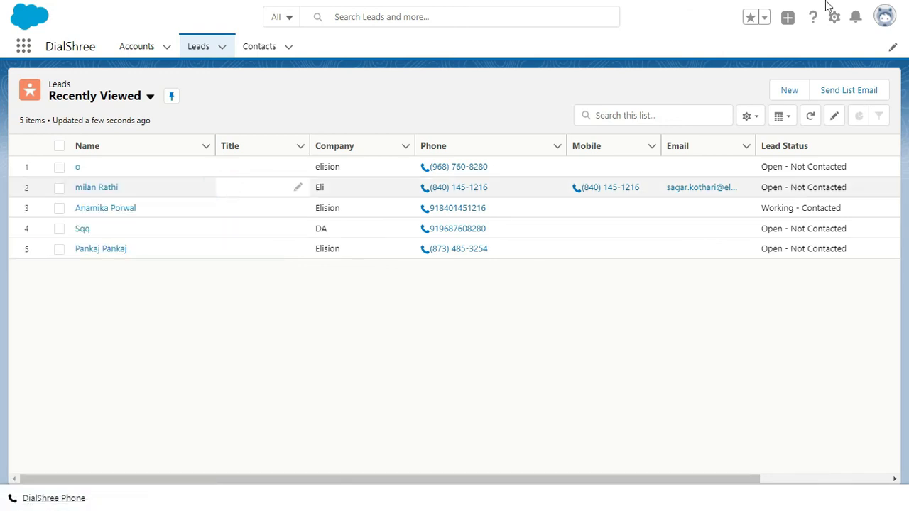
Log out of Salesforce from the profile menu and confirm leaving the site.
{"action": "left_click", "coordinate": [884, 20]}
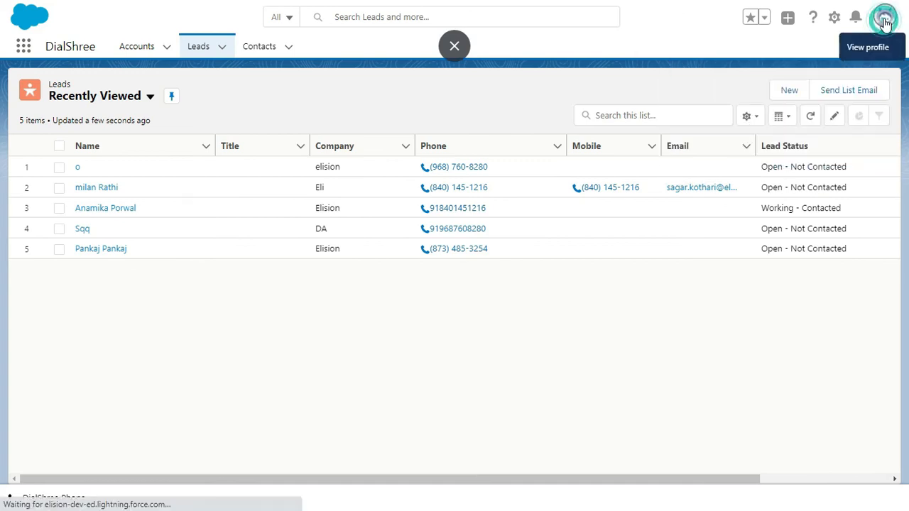
{"action": "left_click", "coordinate": [887, 17]}
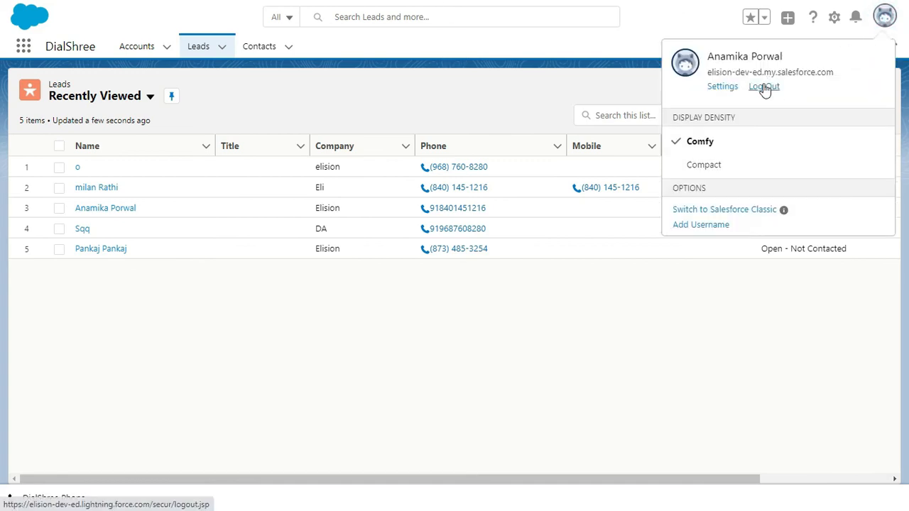
{"action": "left_click", "coordinate": [764, 86]}
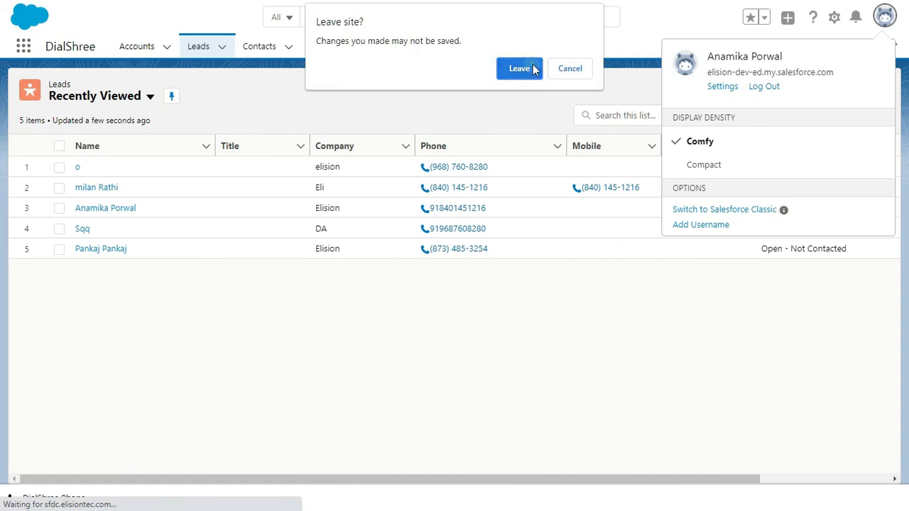
{"action": "left_click", "coordinate": [517, 68]}
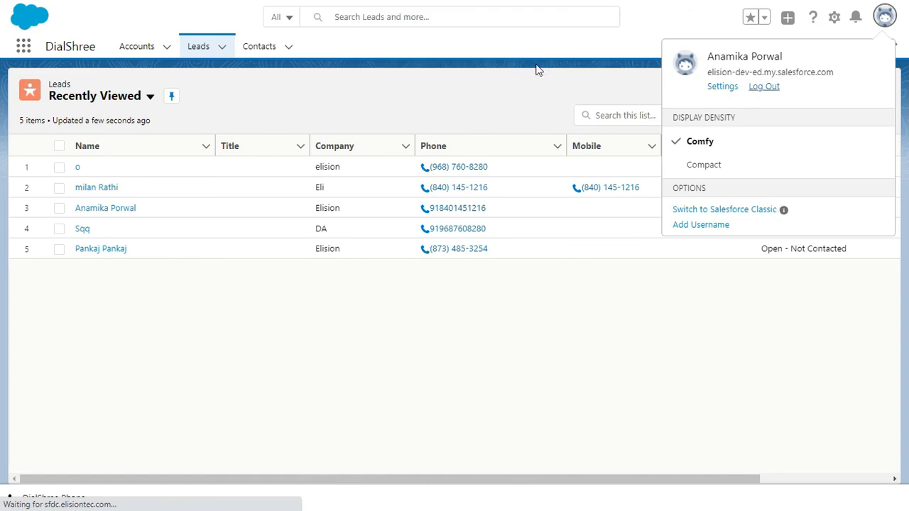
{"action": "left_click", "coordinate": [764, 86]}
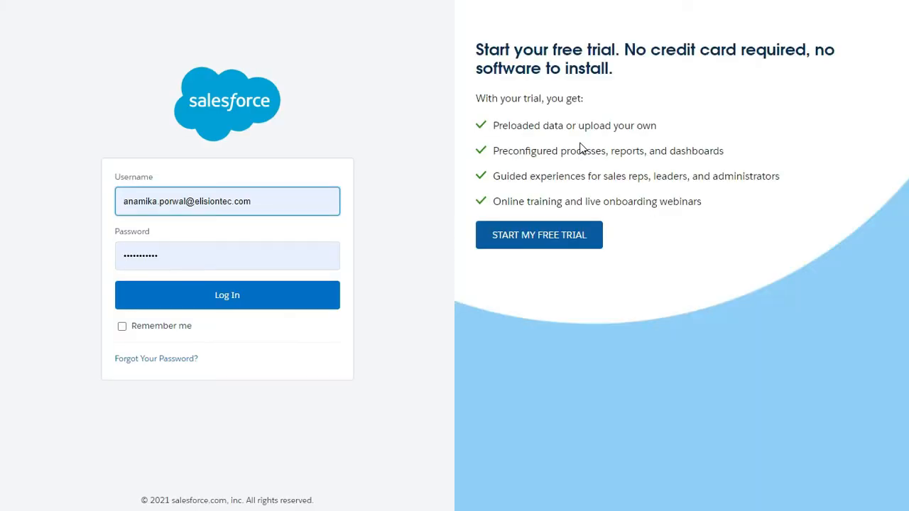